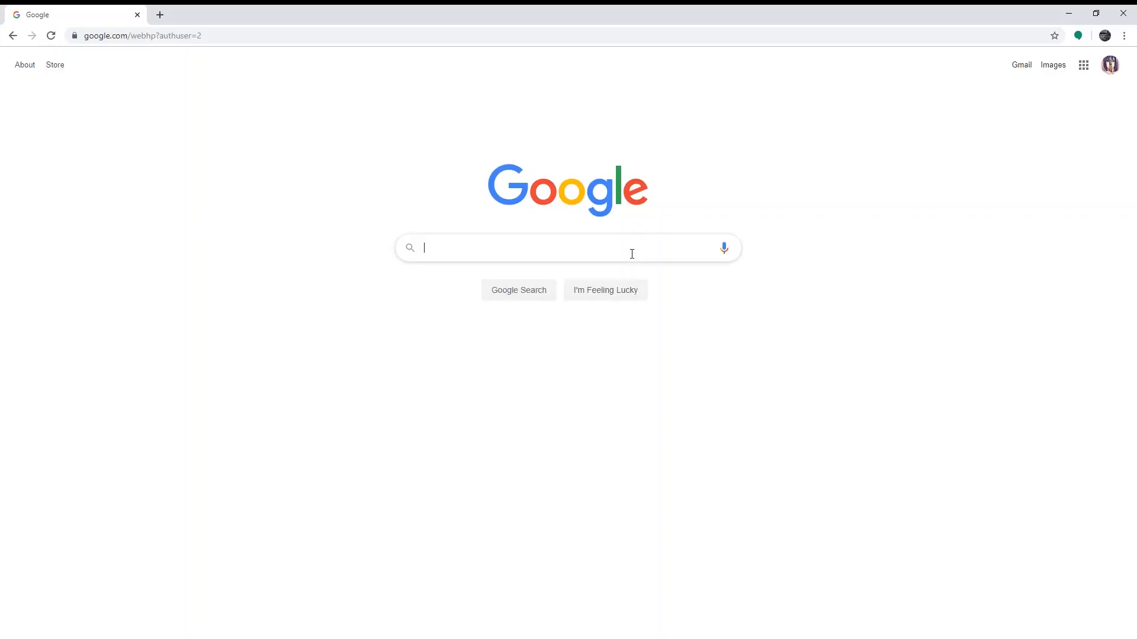
Search Google for 'easy canvas app' and open the 'EasyCanvas | Easy&Light - Twomon' result.
type("easy canvas")
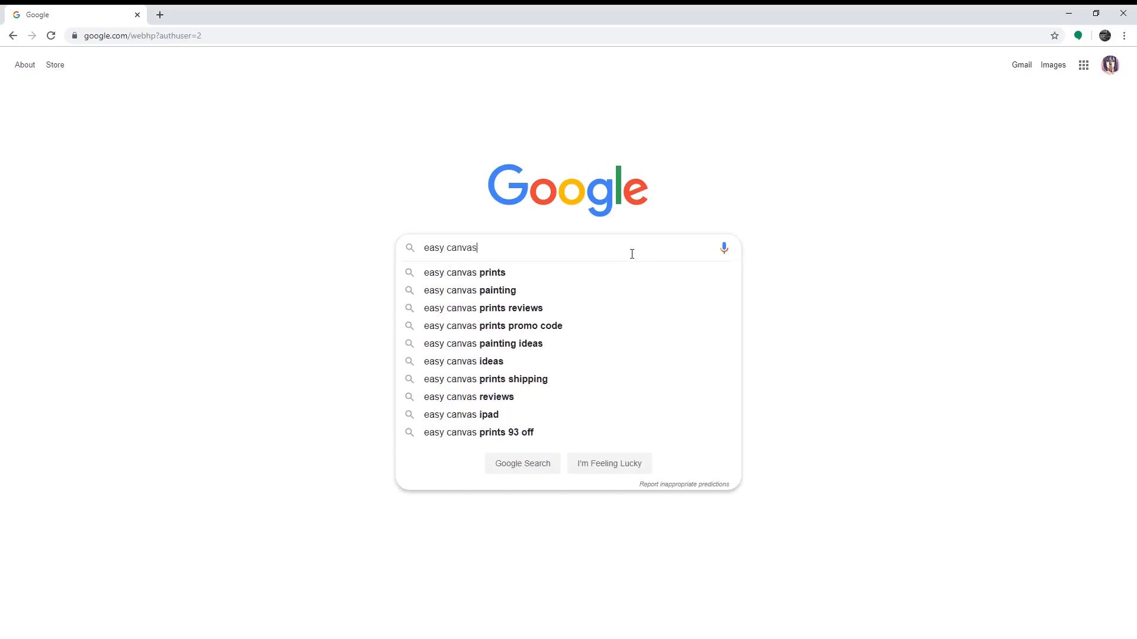
type("app")
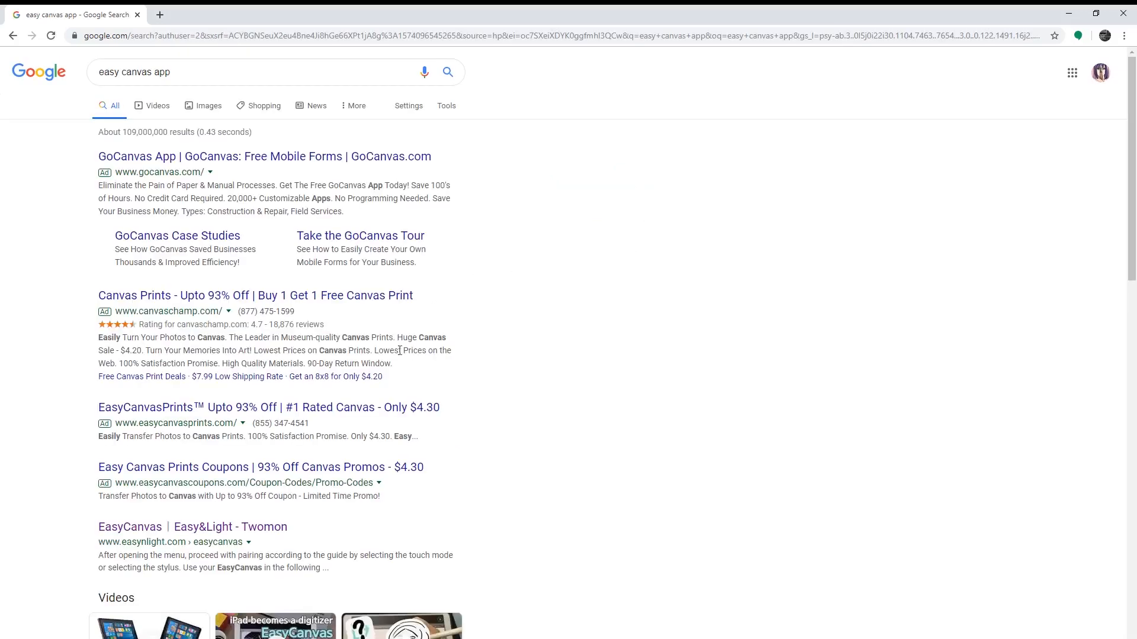
left_click(191, 527)
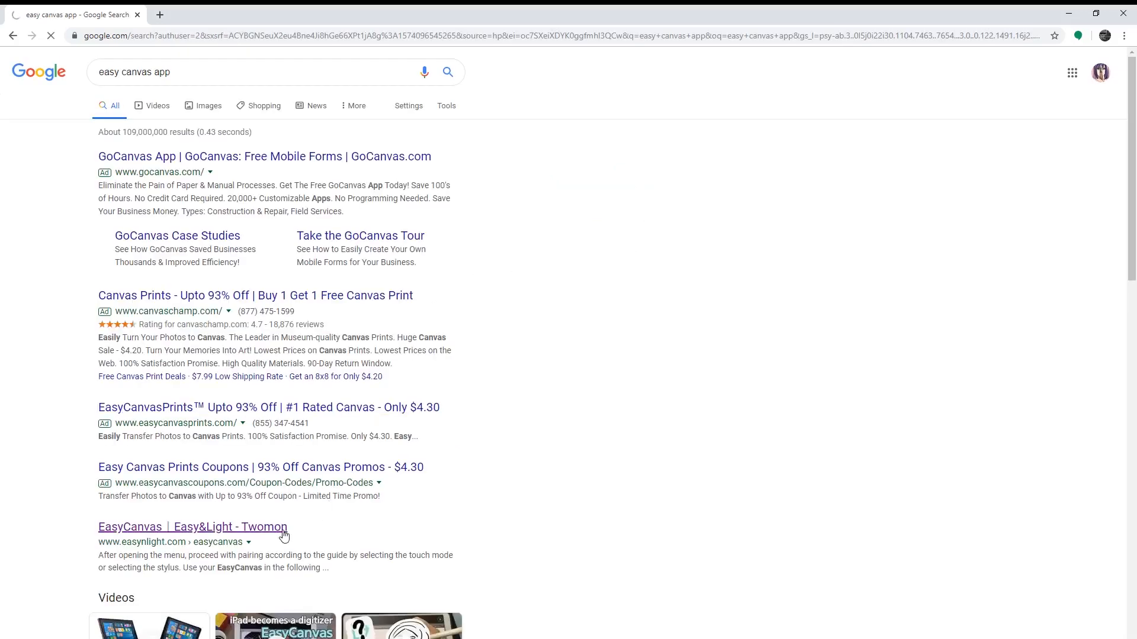
left_click(192, 527)
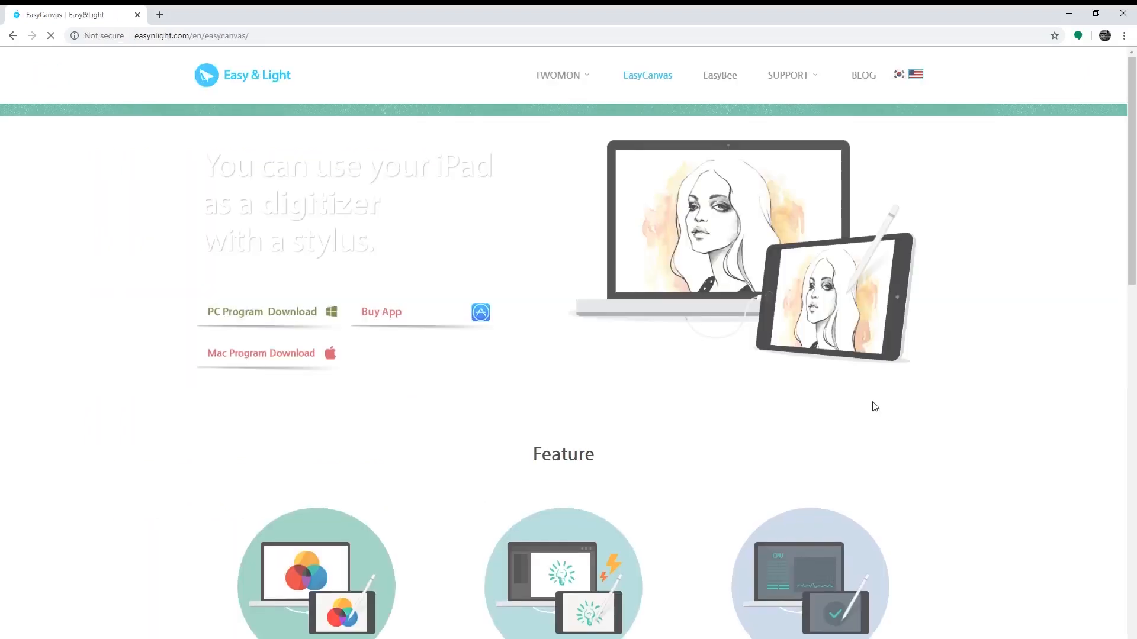